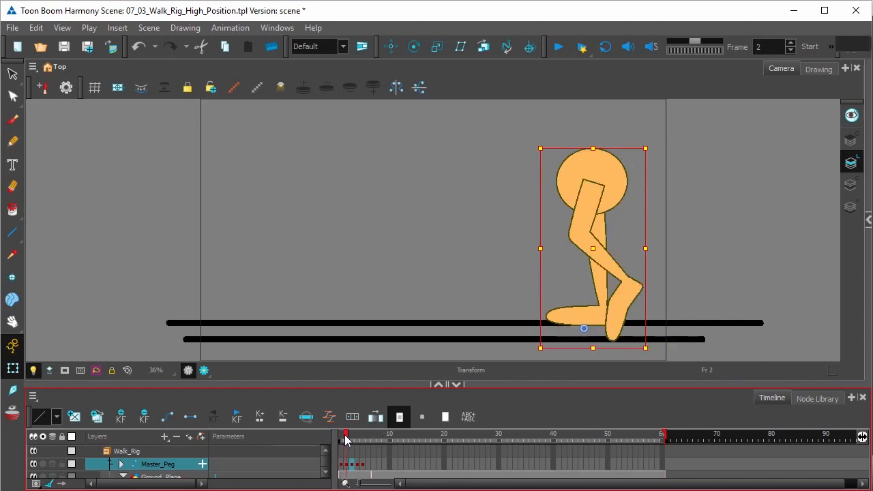
Step to frame 3 to view the walk's contact pose.
left_click(352, 434)
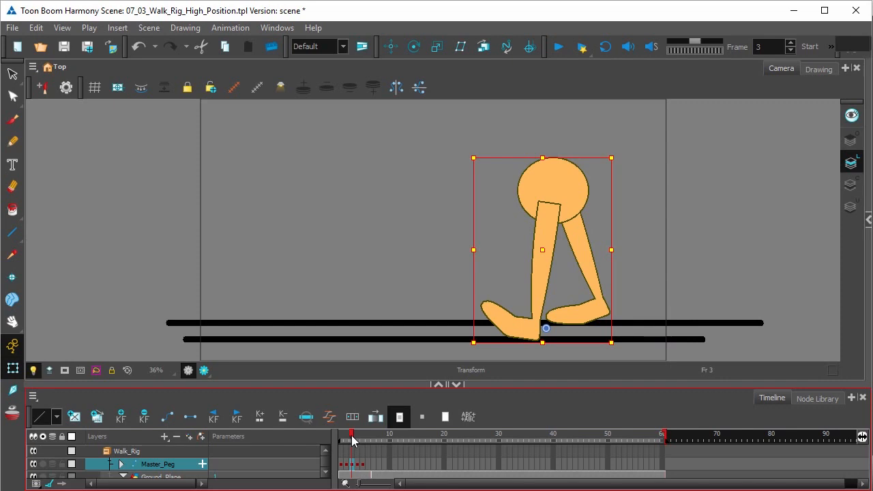
left_click(347, 434)
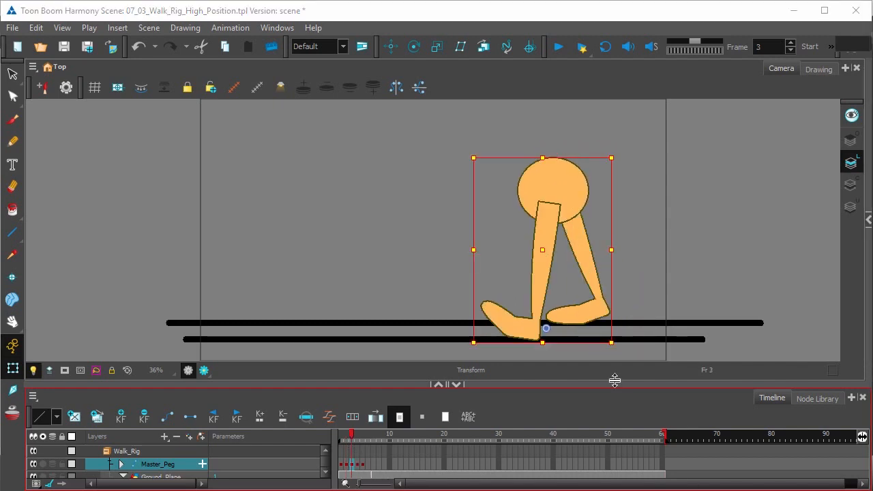
mouse_move(562, 183)
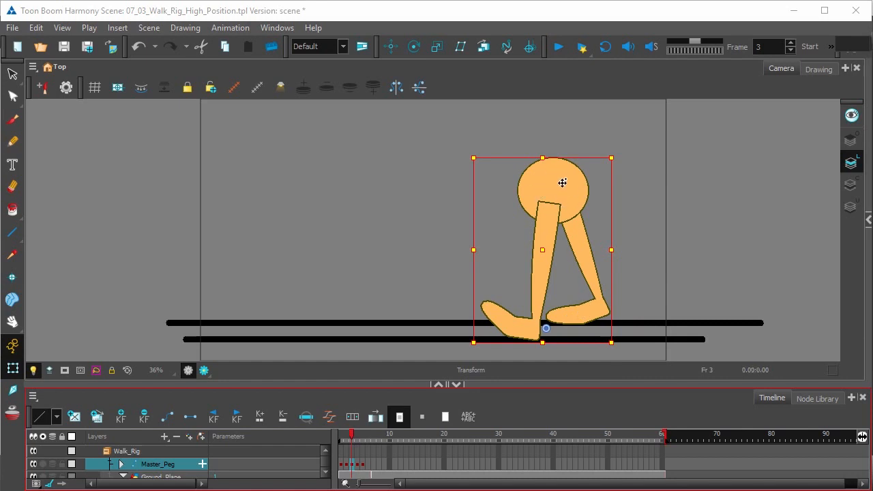
mouse_move(548, 218)
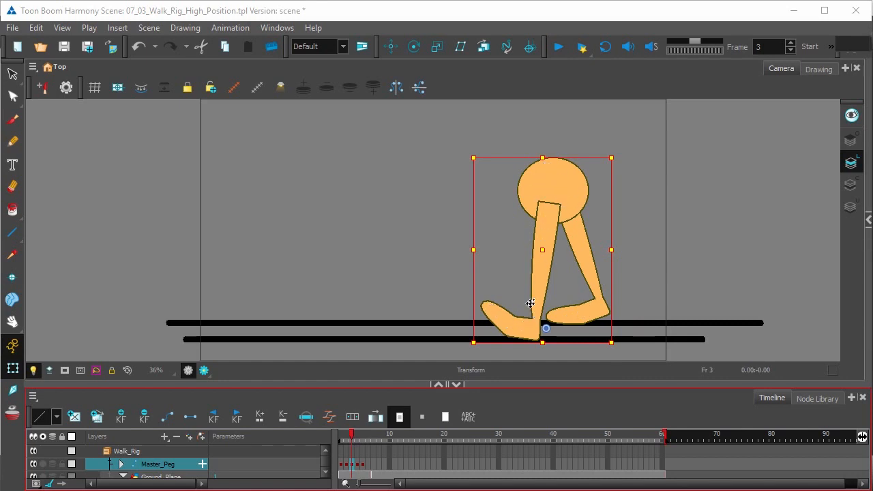
mouse_move(517, 308)
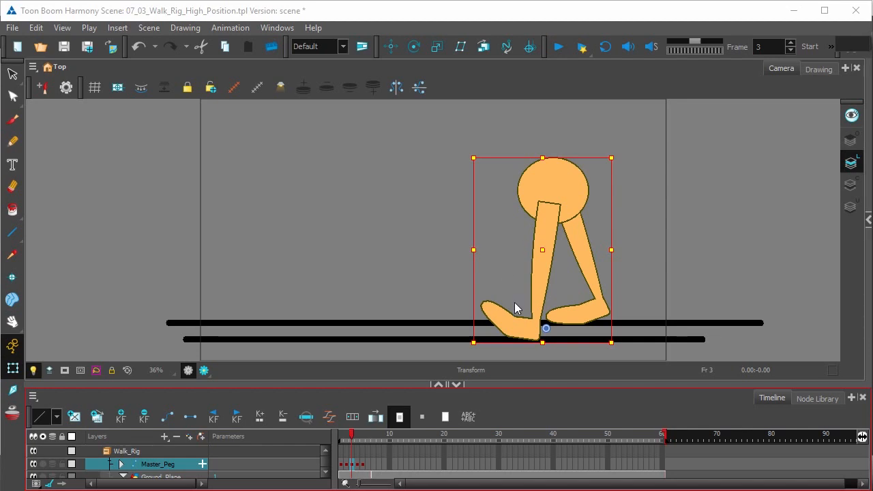
mouse_move(531, 486)
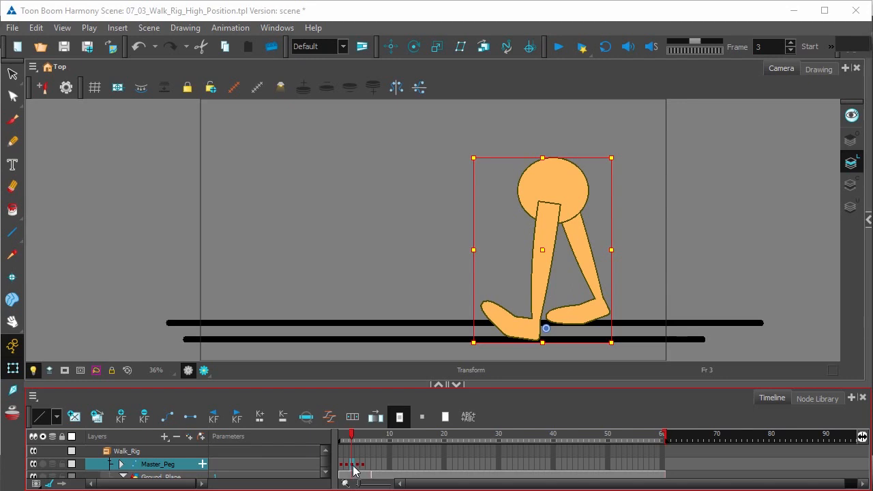
mouse_move(363, 471)
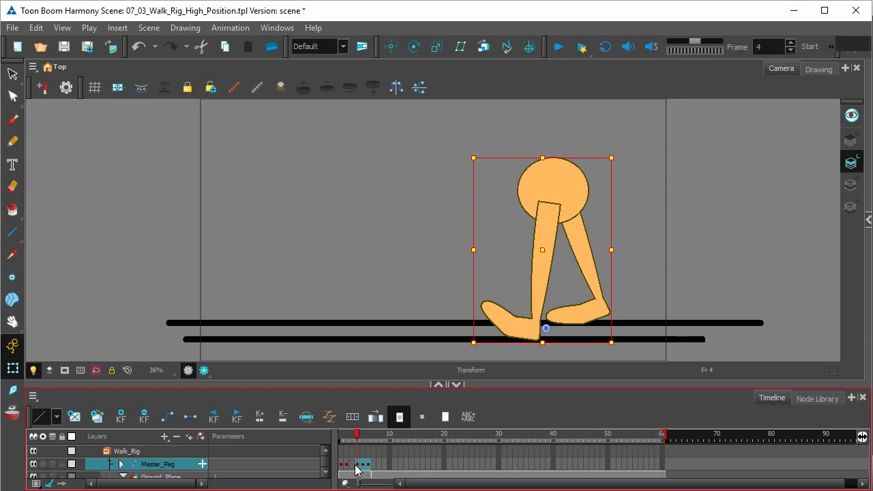
Shift the Master_Peg keyframes so frame 3 holds the crossed-leg passing pose.
left_click(352, 434)
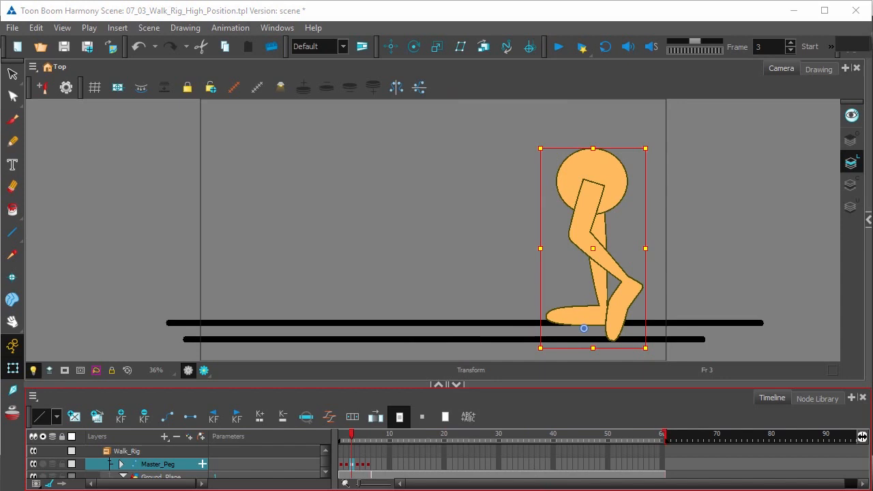
mouse_move(490, 295)
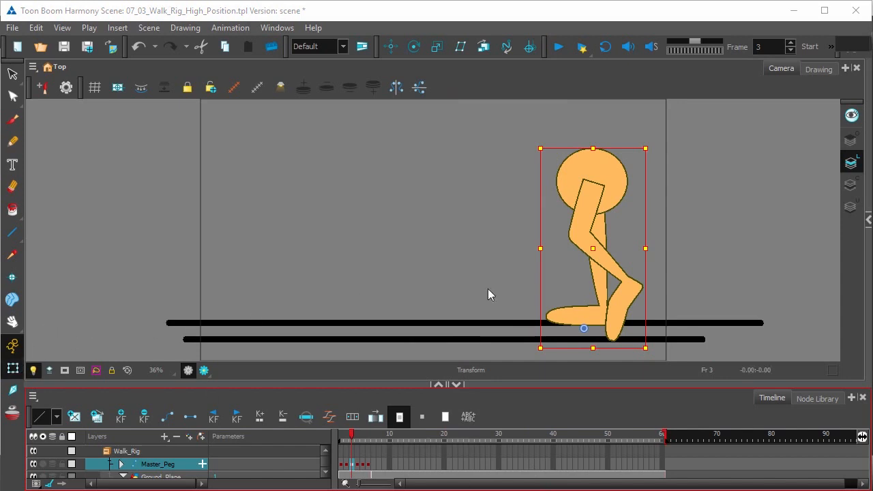
Select a rig part and target frame 3 for the new in-between pose.
left_click(584, 328)
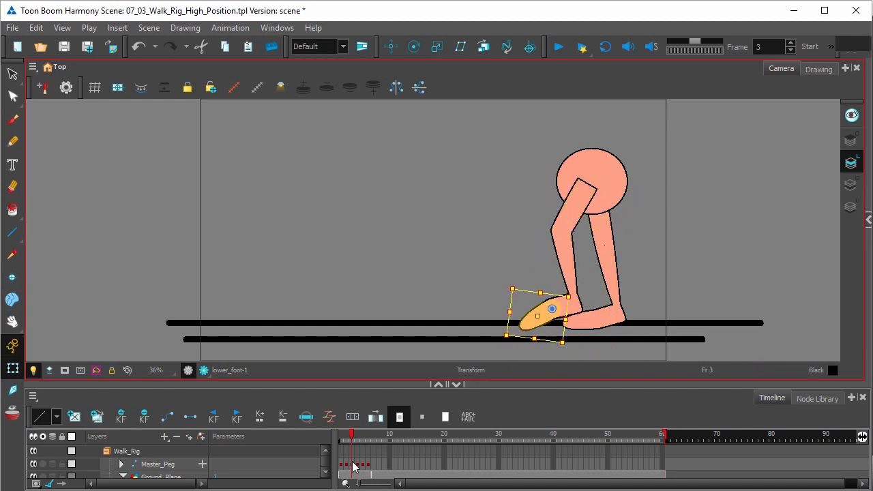
left_click(158, 464)
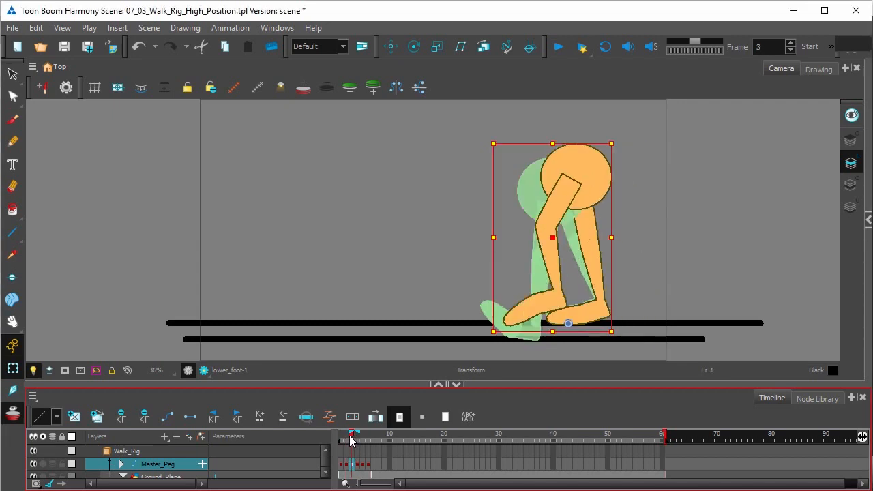
Scrub between frames 4 and 3 to compare the new pose with its neighbours.
left_click(360, 434)
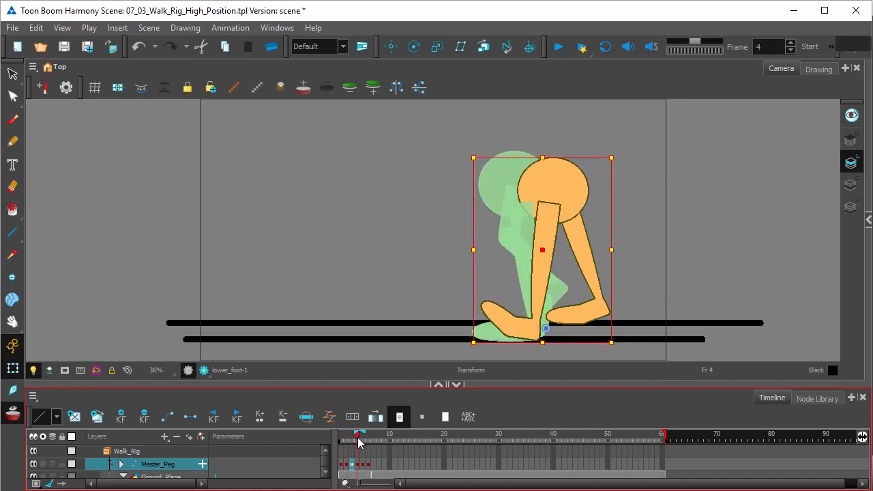
left_click(353, 434)
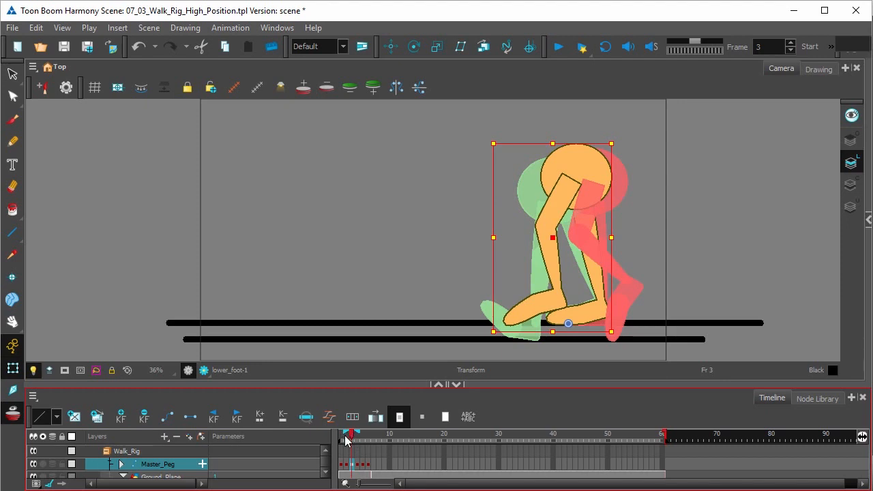
mouse_move(608, 178)
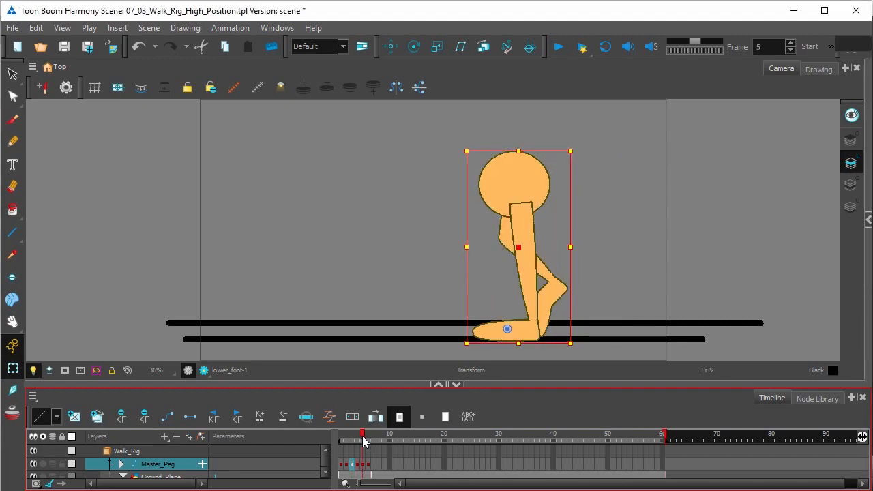
Go to frame 6 and insert a keyframe on the Master_Peg.
left_click(356, 434)
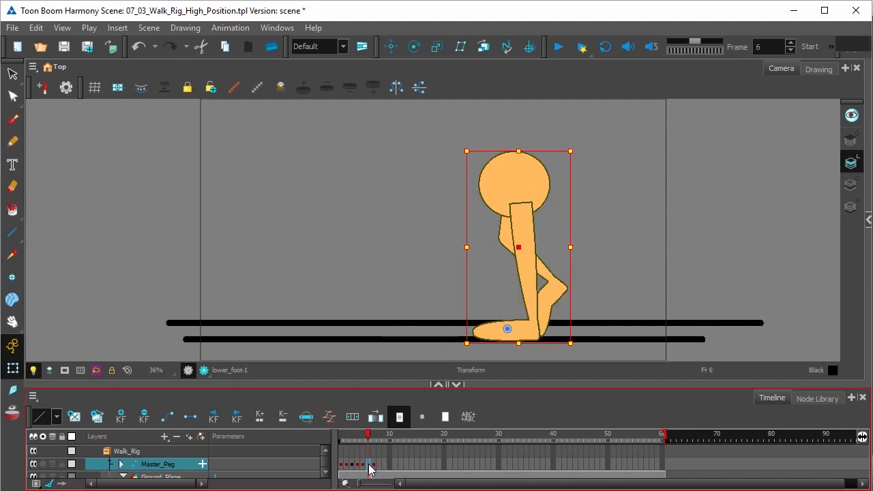
right_click(371, 467)
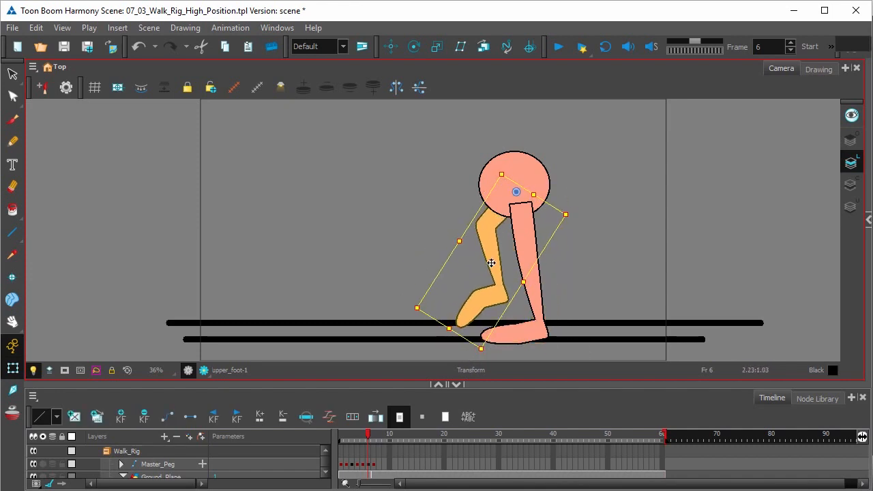
Rotate the upper leg peg backward and upward, lifting the bent rear leg.
left_click_drag(491, 263, 494, 321)
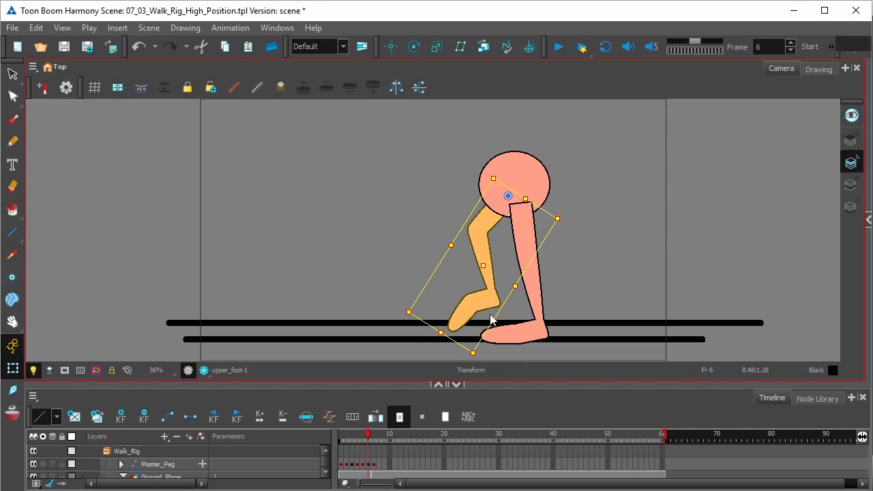